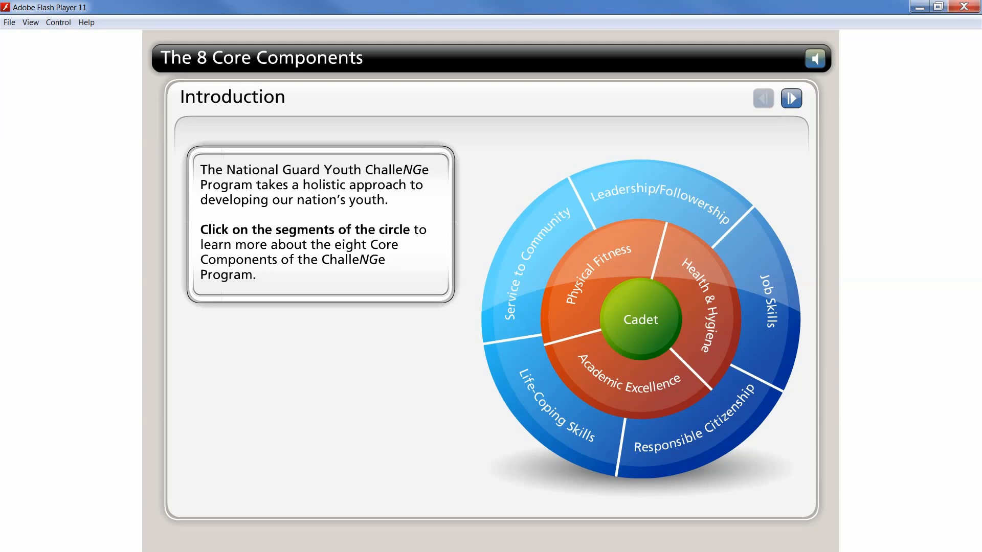
mouse_move(790, 98)
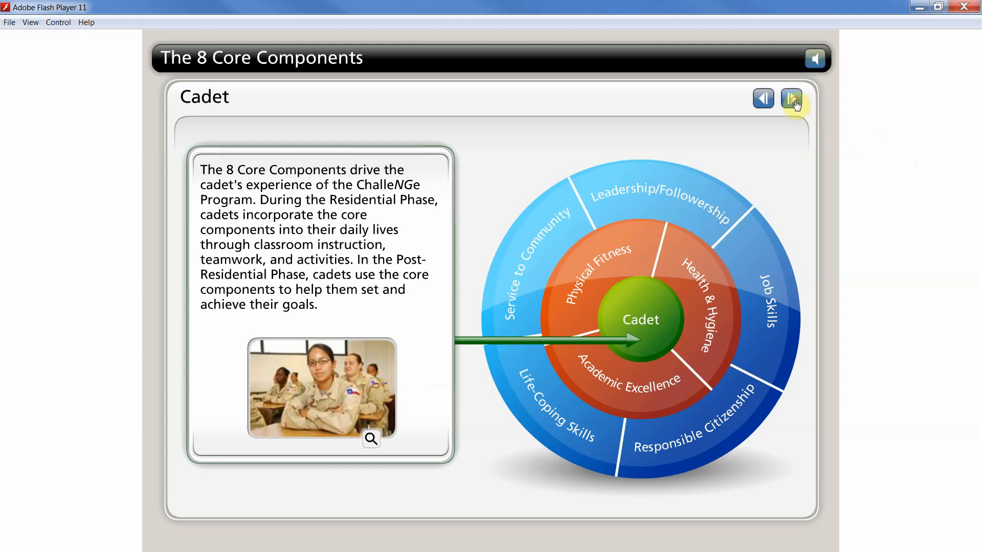
Advance from the Cadet page through Academic Excellence to the Physical Fitness page
left_click(791, 98)
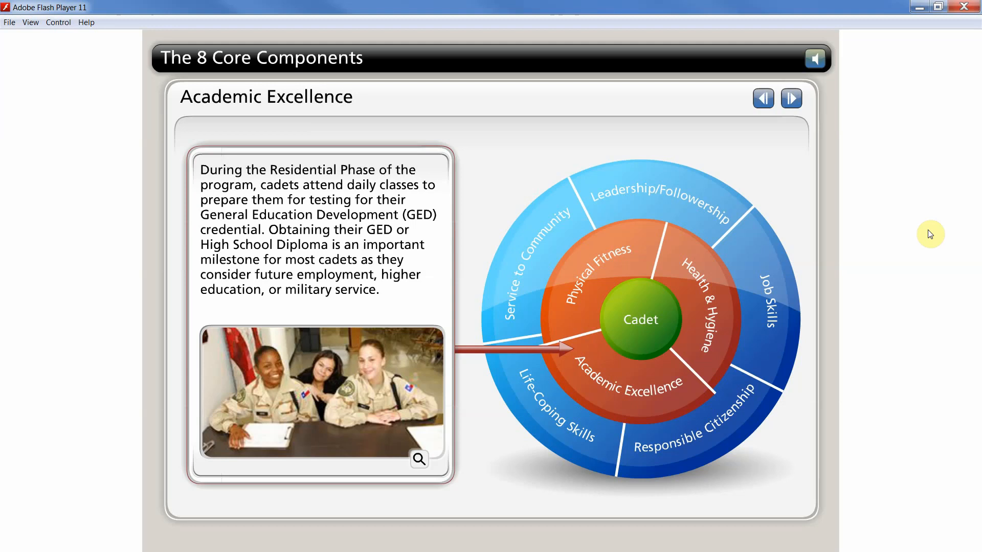
mouse_move(791, 99)
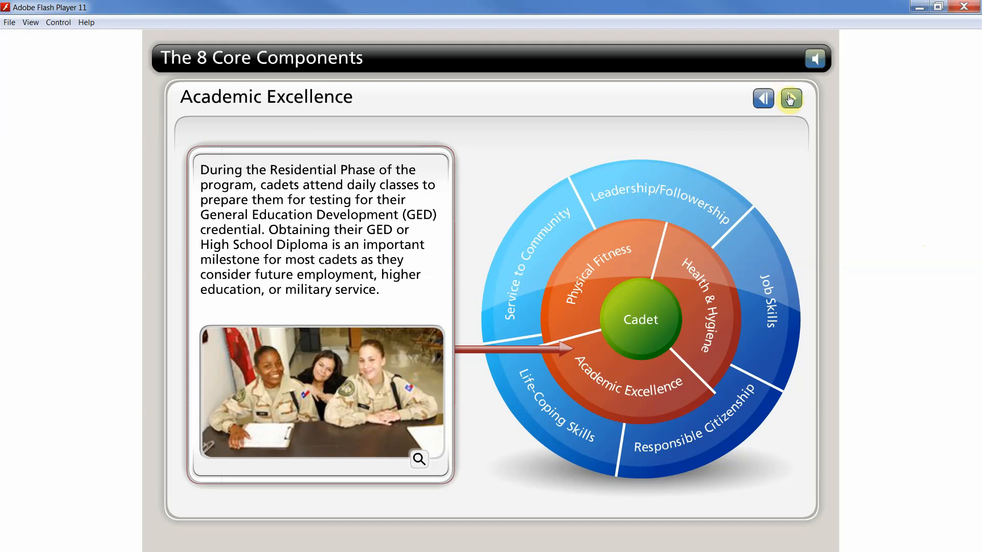
left_click(791, 98)
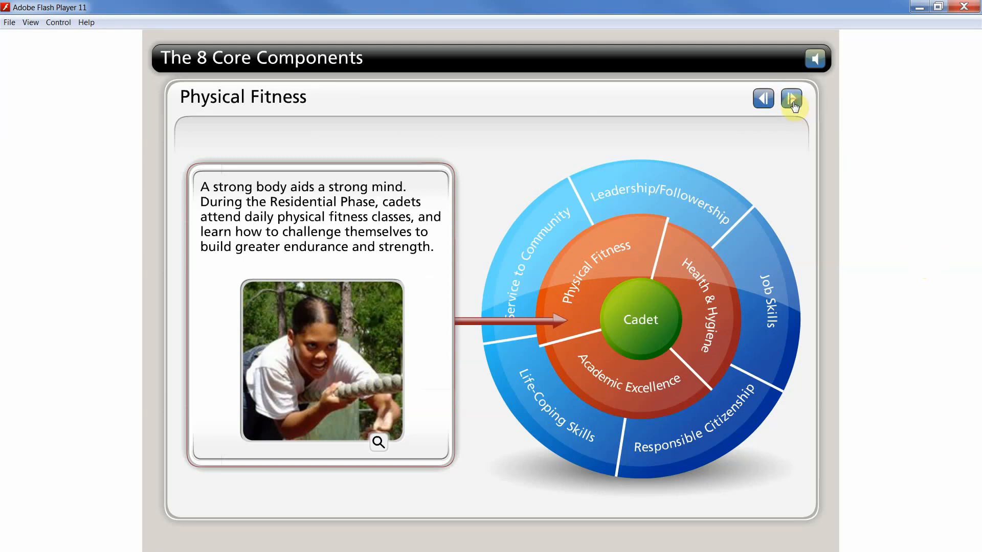
Advance from Physical Fitness to the Job Skills component page
left_click(791, 98)
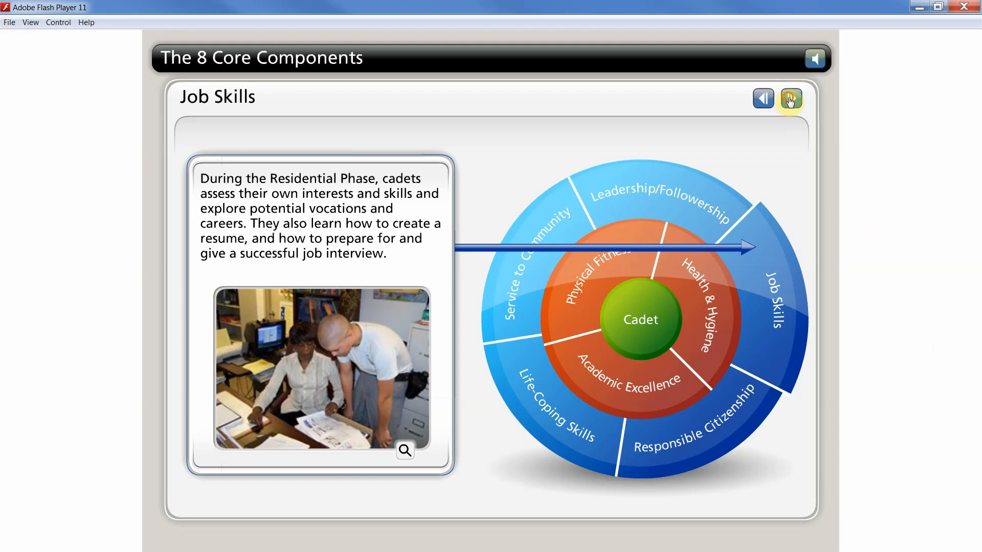
Advance from Job Skills through Responsible Citizenship and Service to Community to Leadership/Followership
left_click(791, 101)
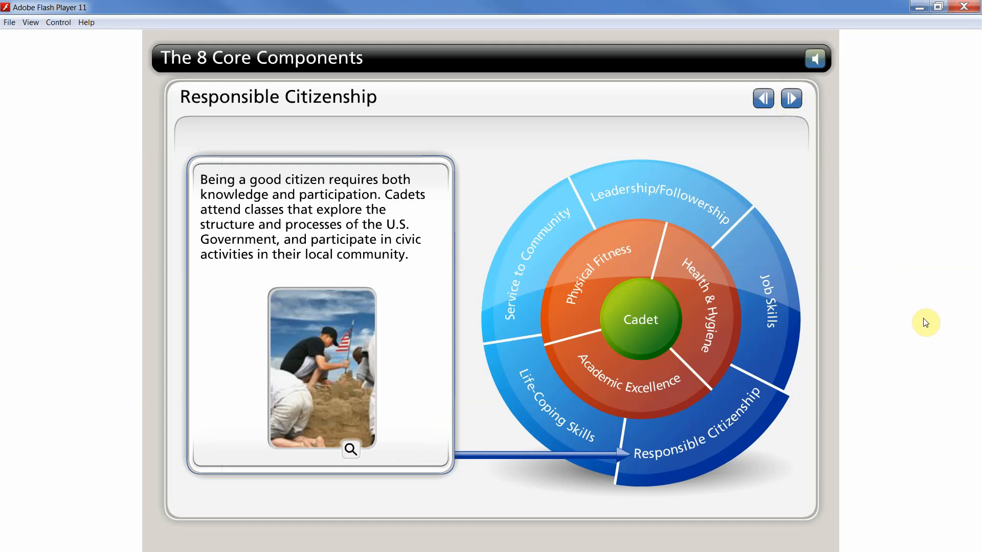
mouse_move(921, 307)
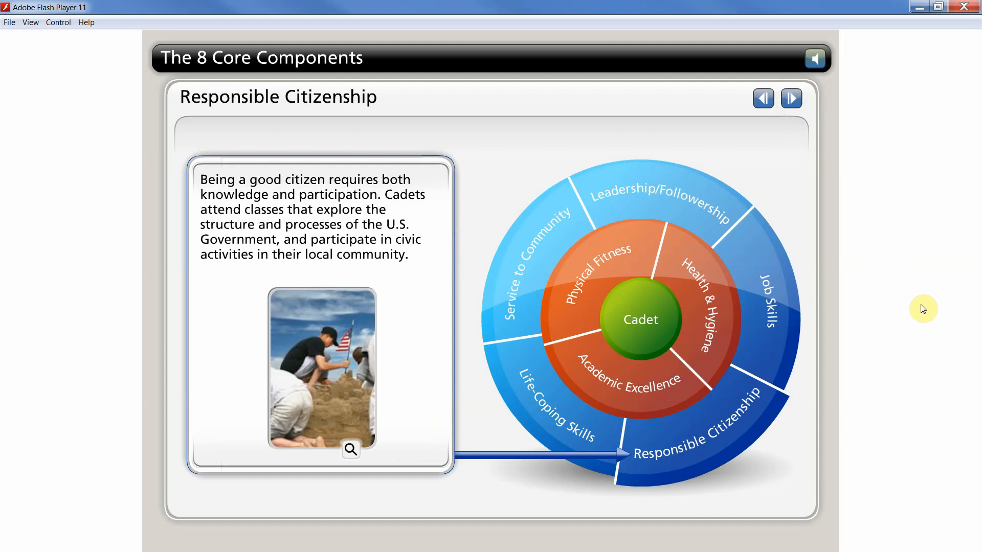
mouse_move(913, 285)
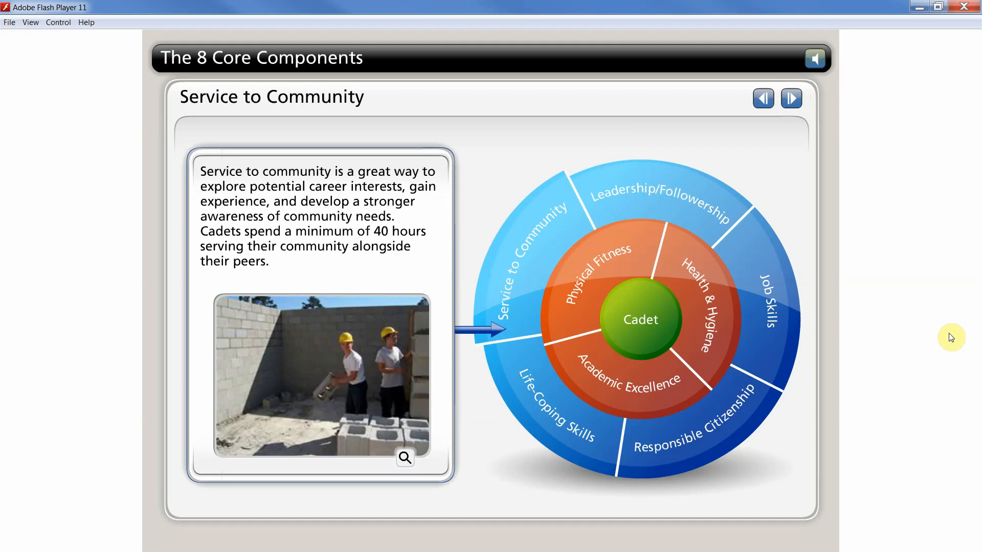
mouse_move(815, 86)
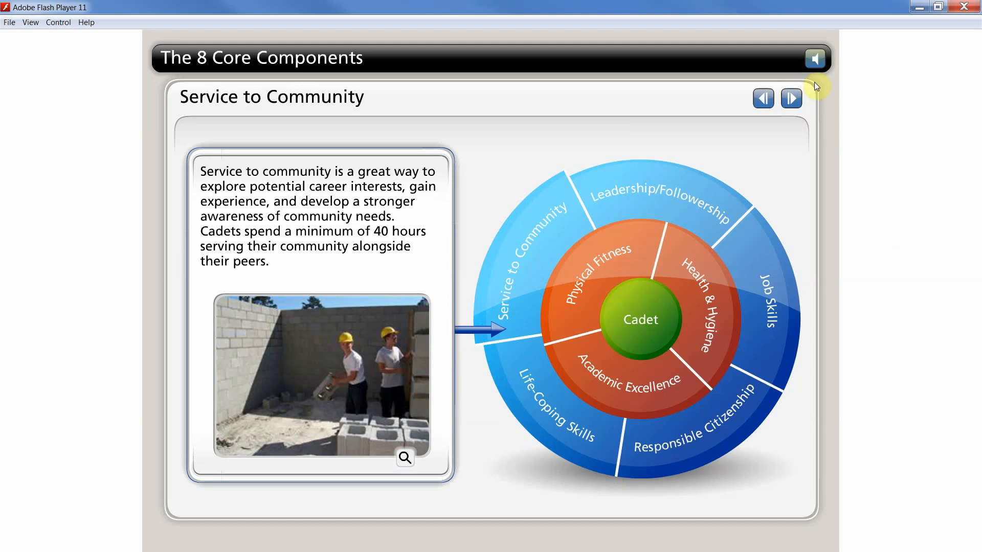
left_click(791, 98)
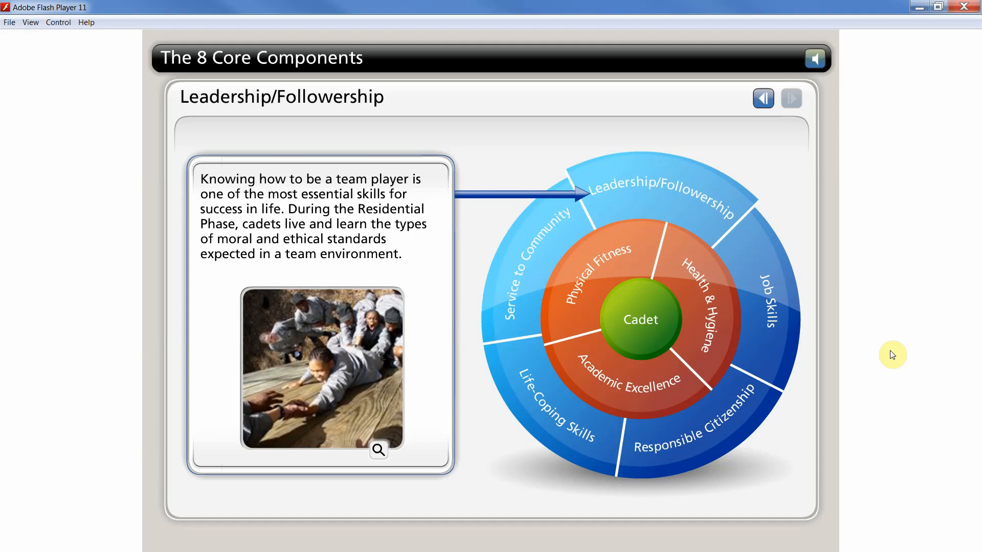